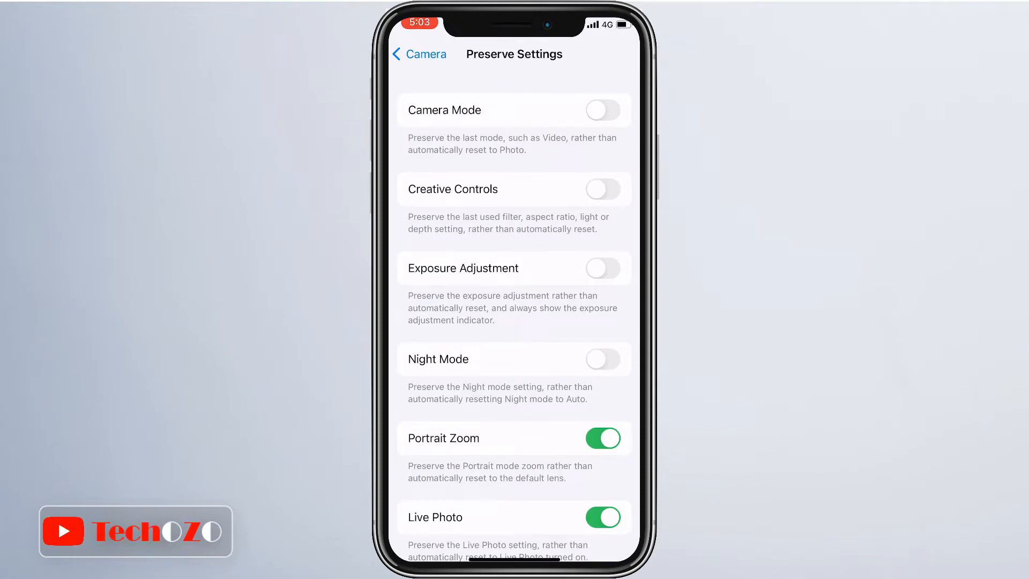
Switch on Camera Mode under Preserve Settings, then return to the Home Screen.
click(601, 110)
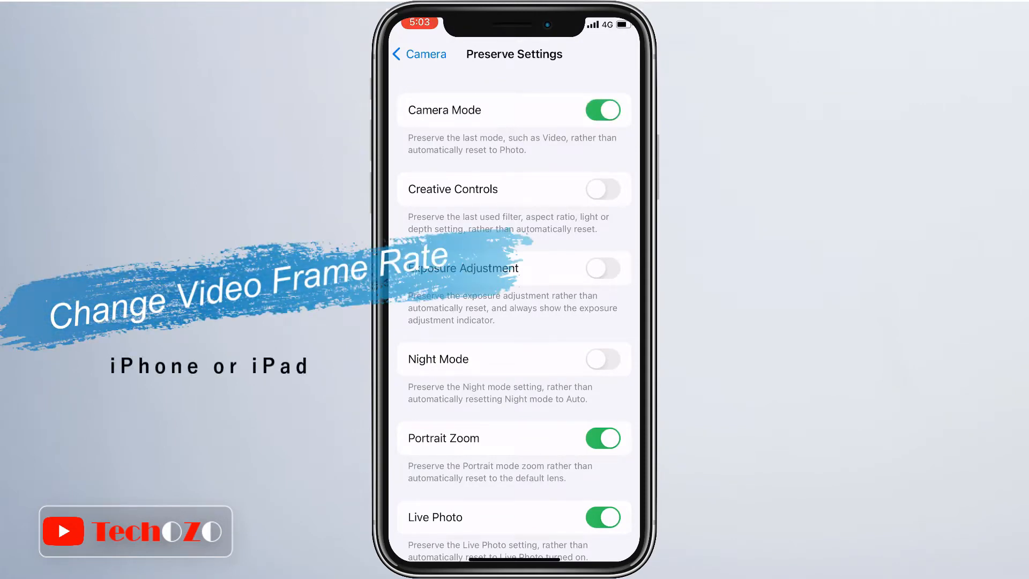
click(419, 53)
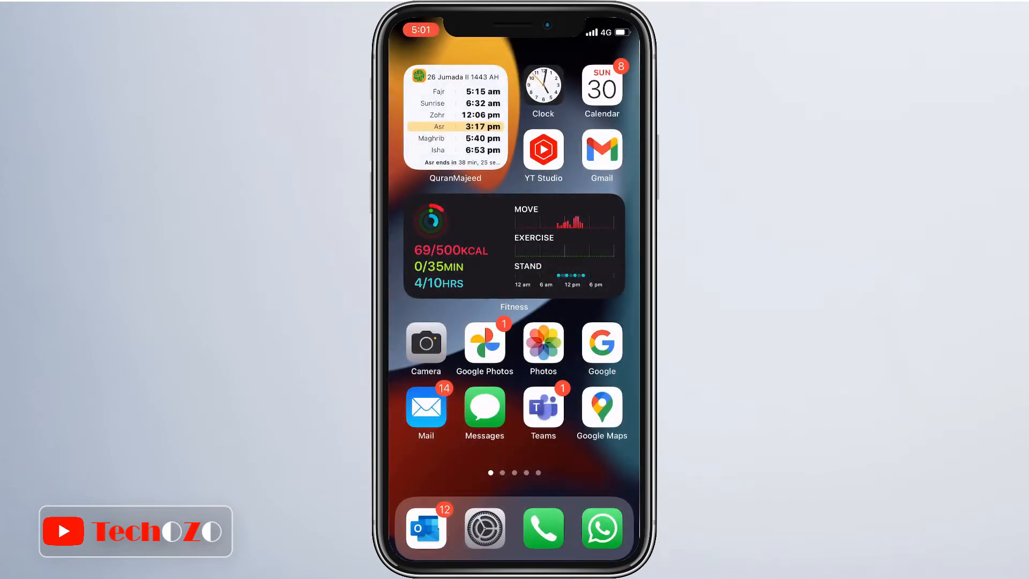
From the Settings app, scroll down and go into the Camera settings page.
click(485, 529)
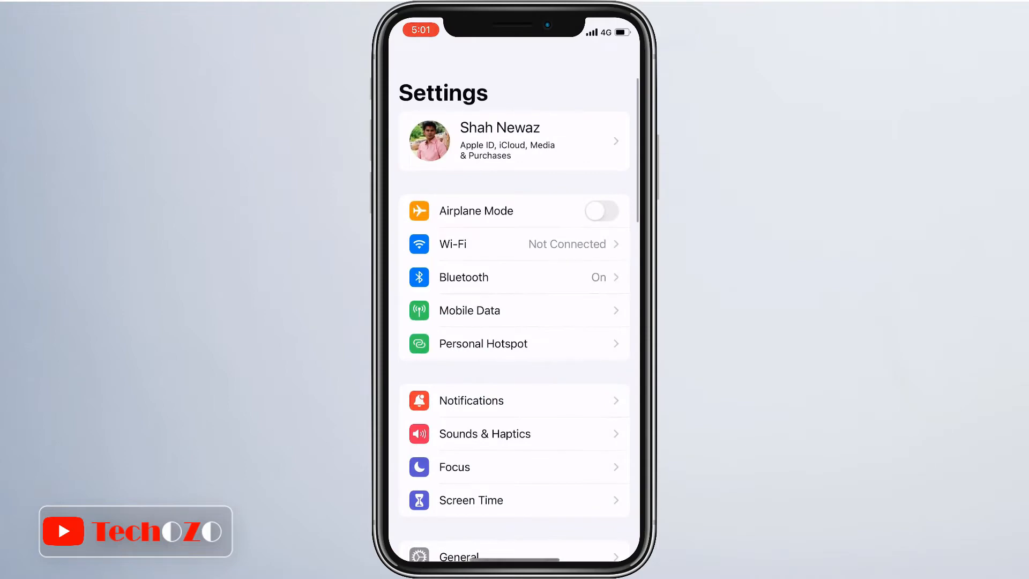
scroll(down, 3)
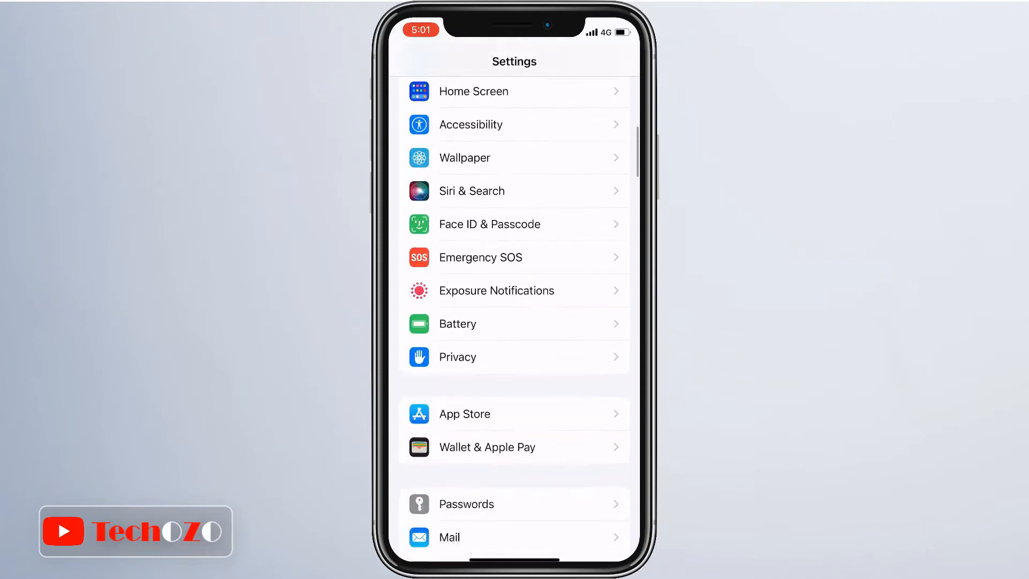
scroll(down, 3)
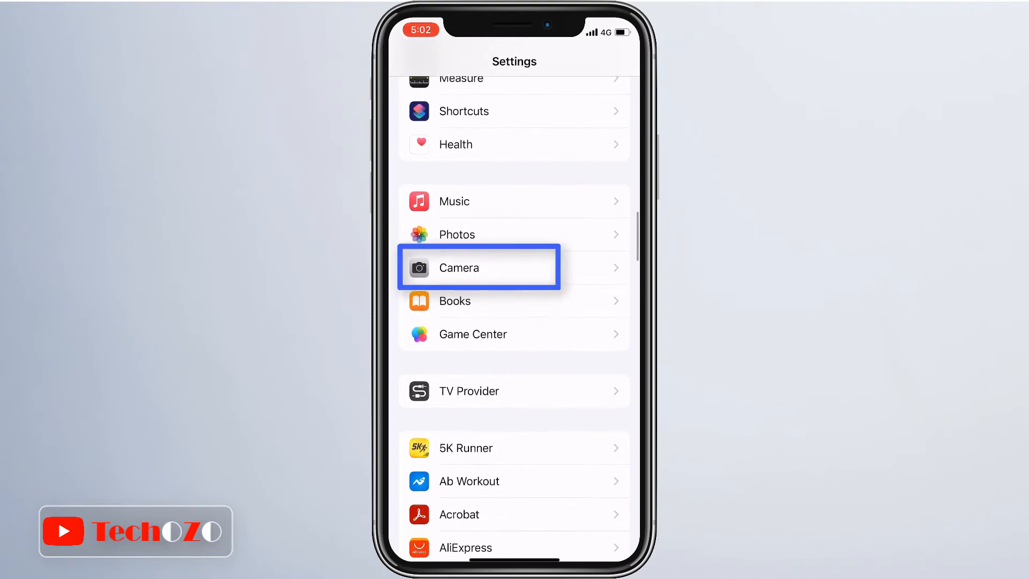
click(479, 266)
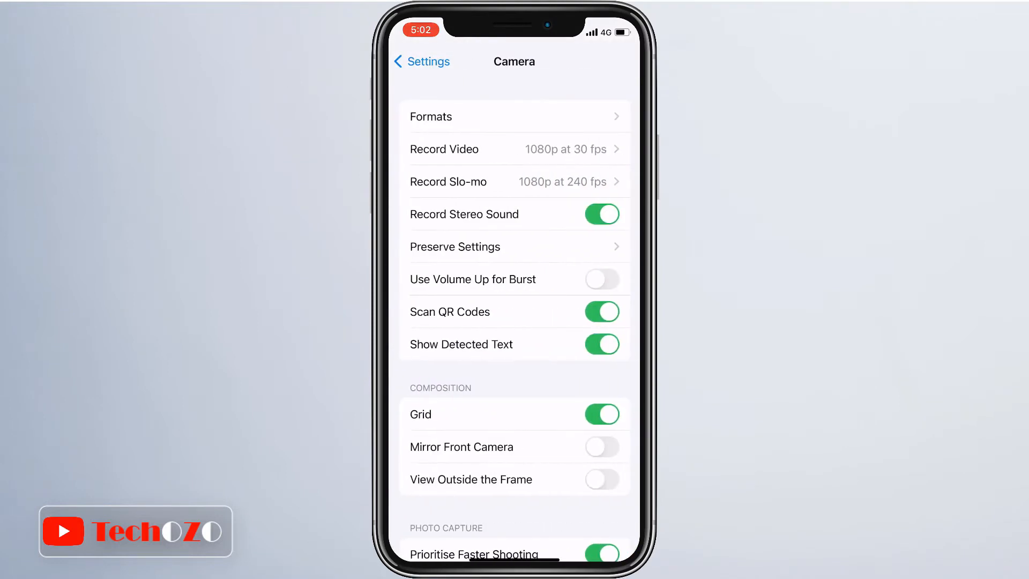
Change Record Video from 1080p at 30 fps to 4K at 60 fps (High Efficiency).
click(479, 149)
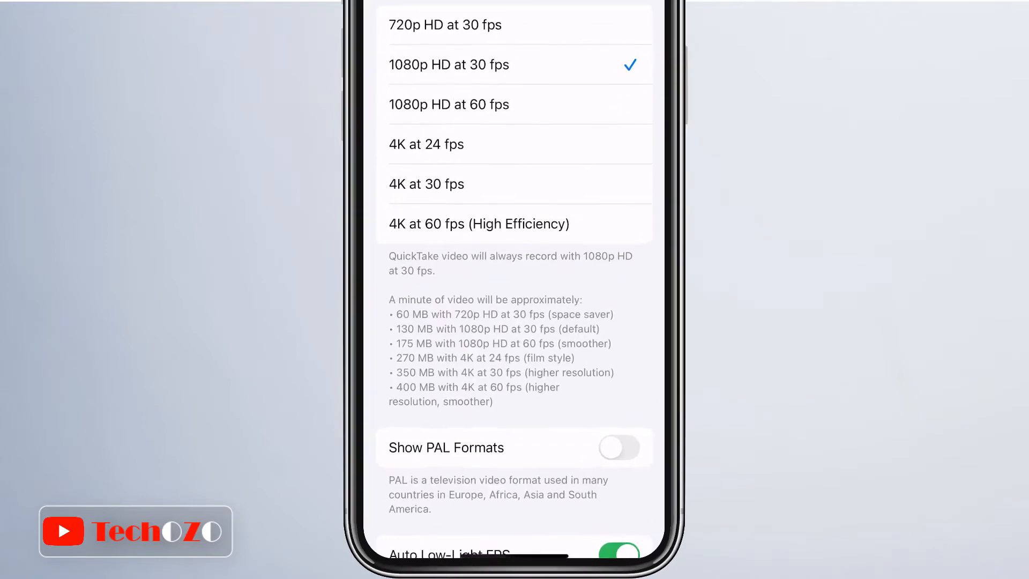
scroll(down, 3)
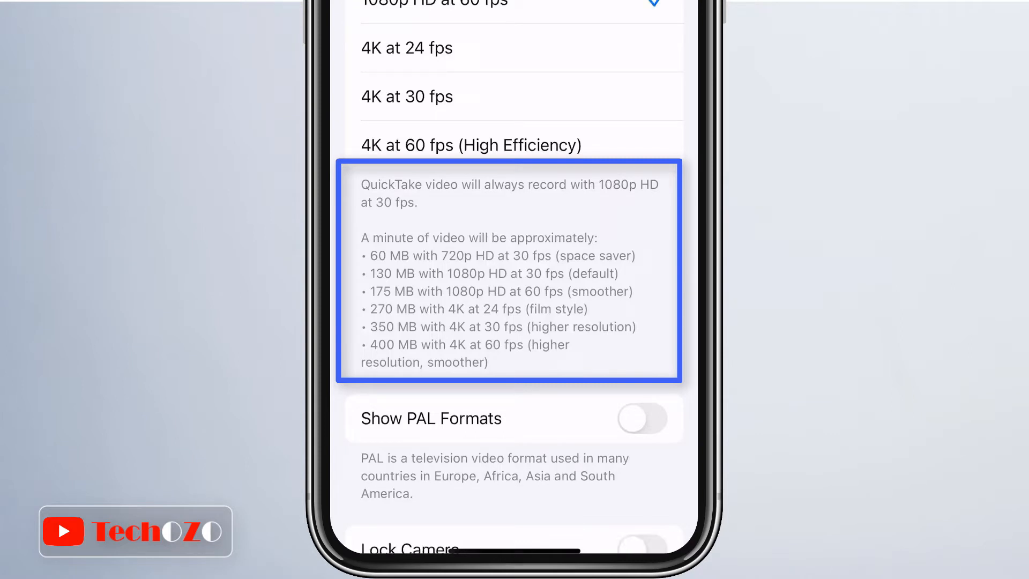
click(640, 545)
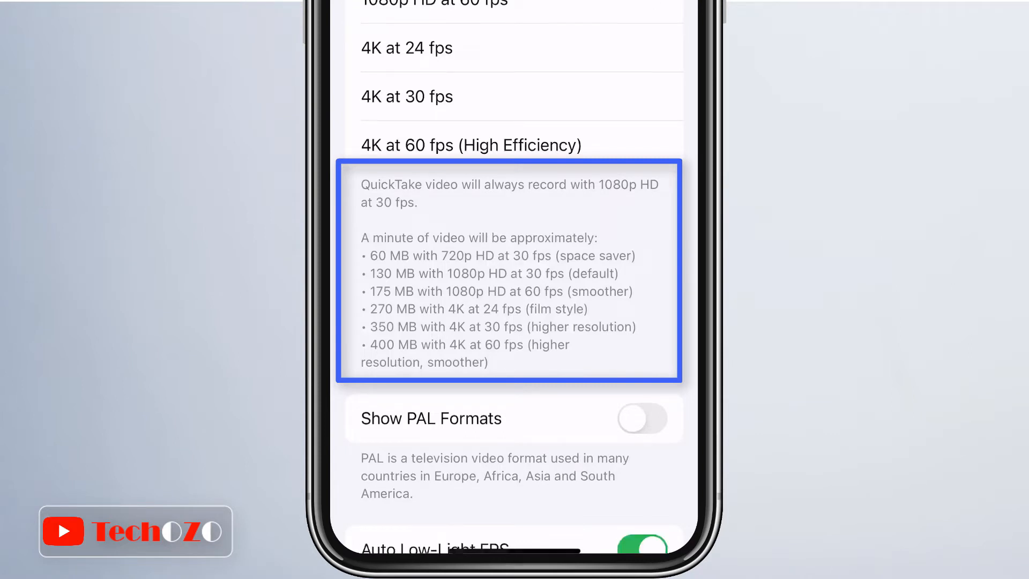
click(406, 47)
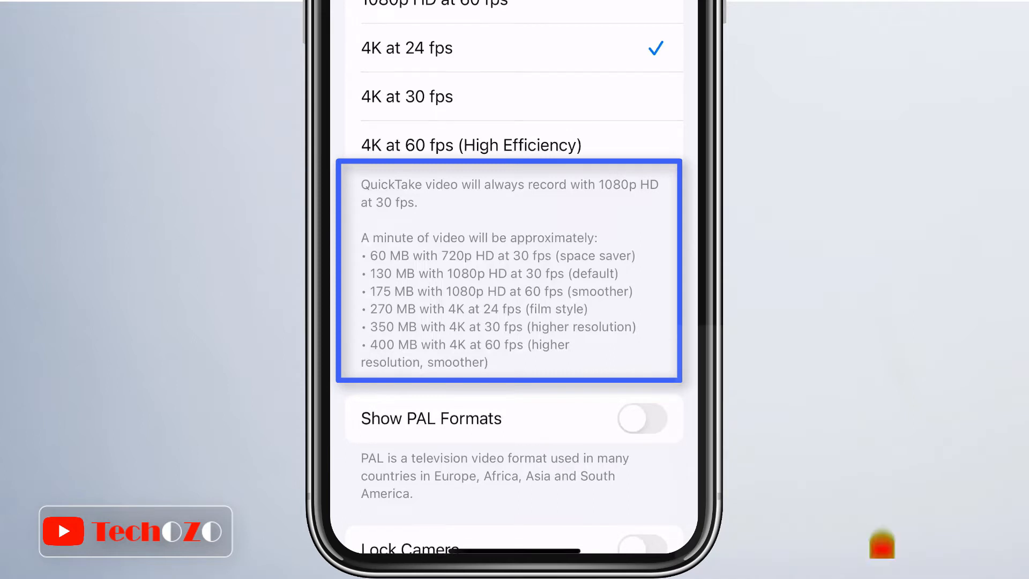
click(521, 97)
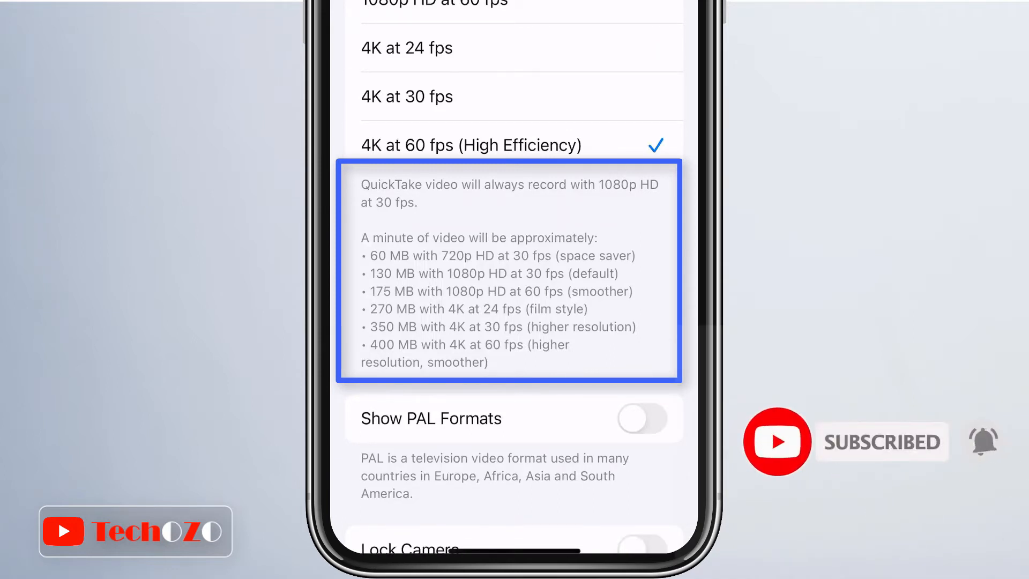
scroll(down, 3)
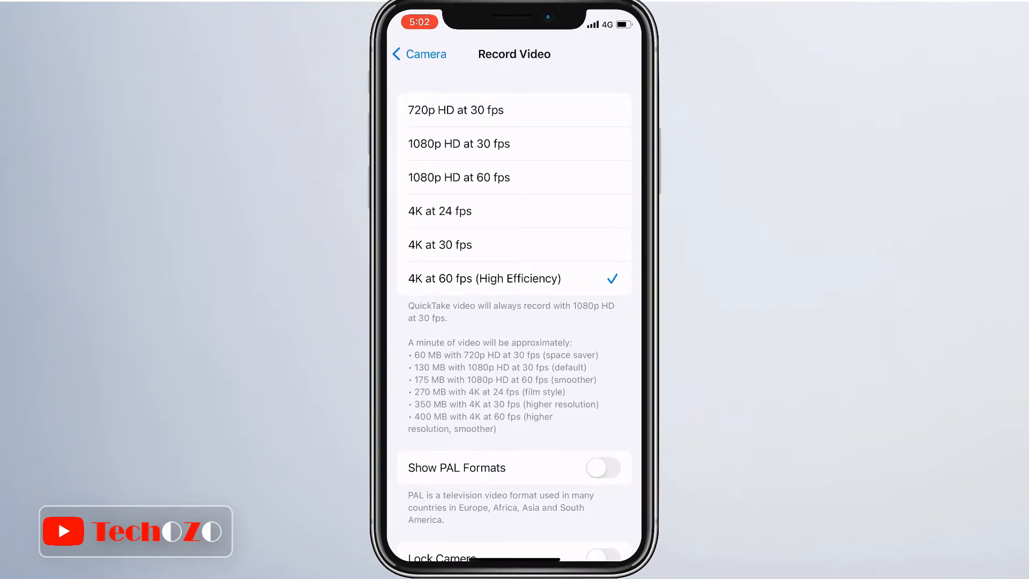
Turn on Show PAL Formats and Lock Camera on the Record Video page.
scroll(down, 3)
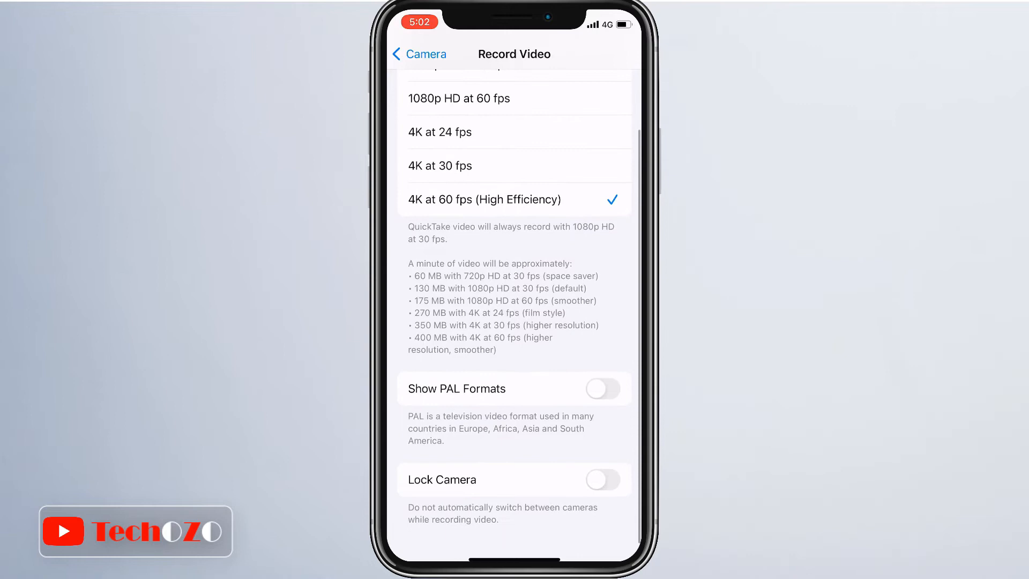
click(601, 388)
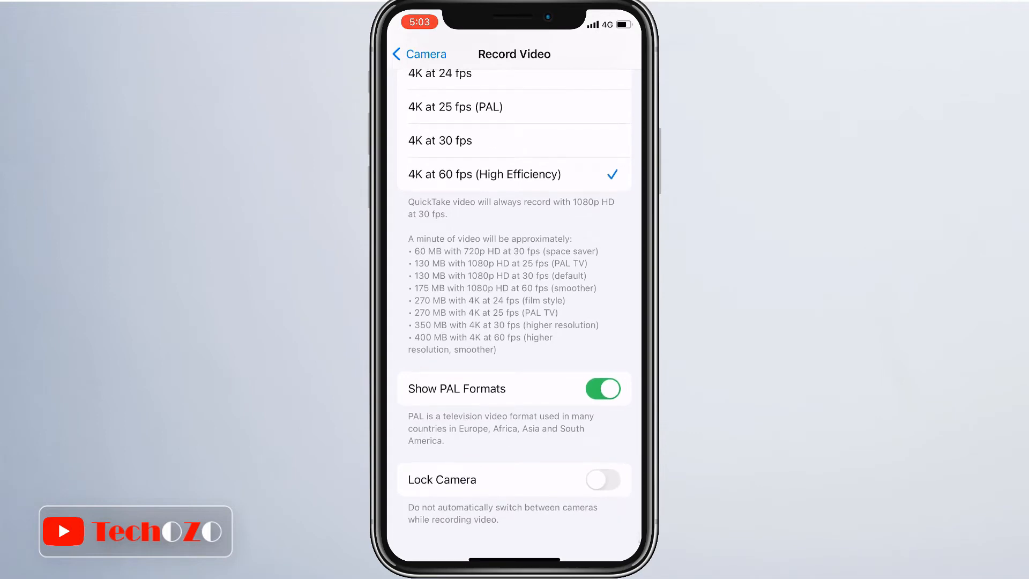
click(601, 480)
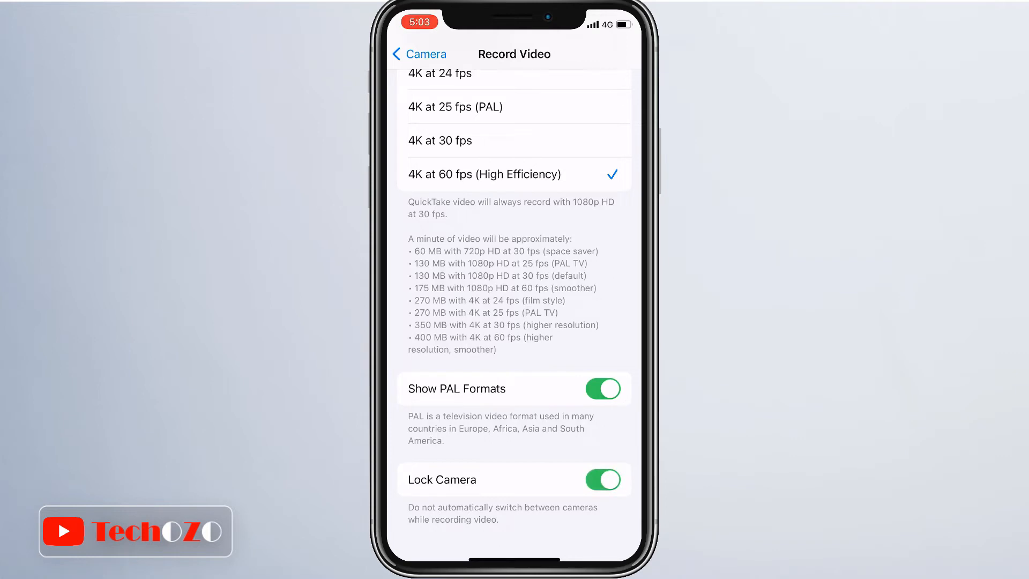
click(419, 54)
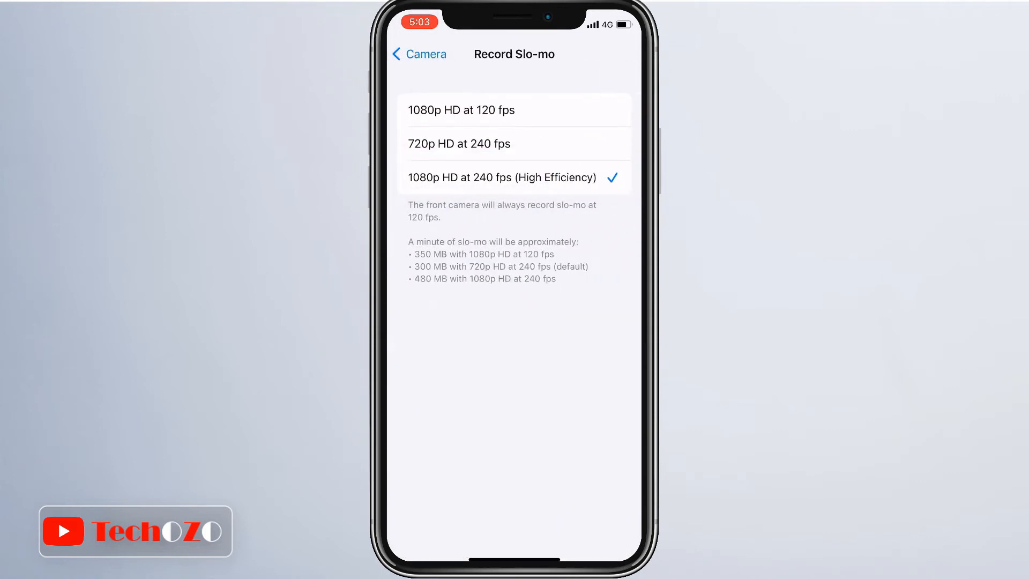
Set Record Slo-mo to 1080p HD at 120 fps and go back to the Camera page.
click(461, 110)
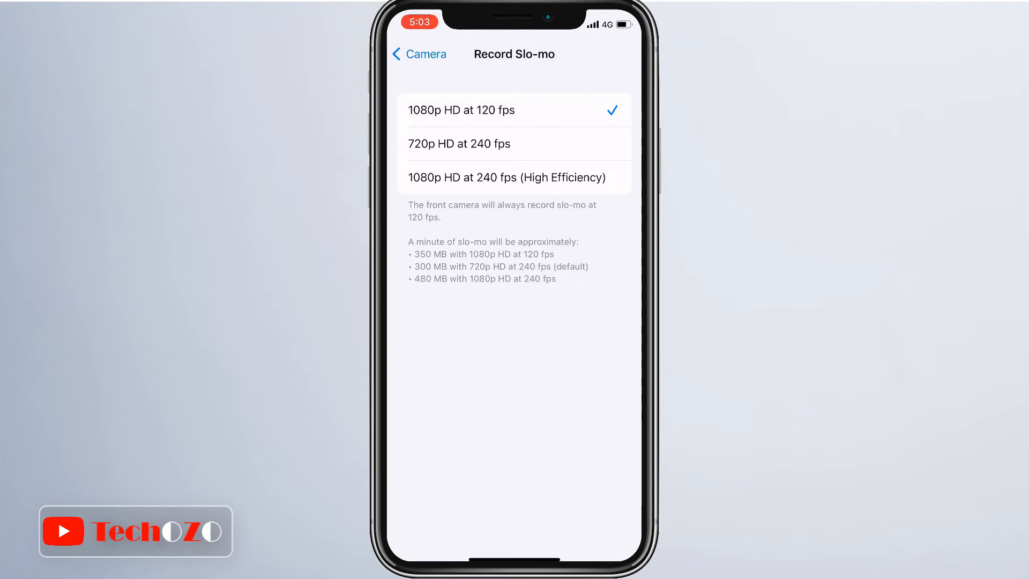
click(459, 144)
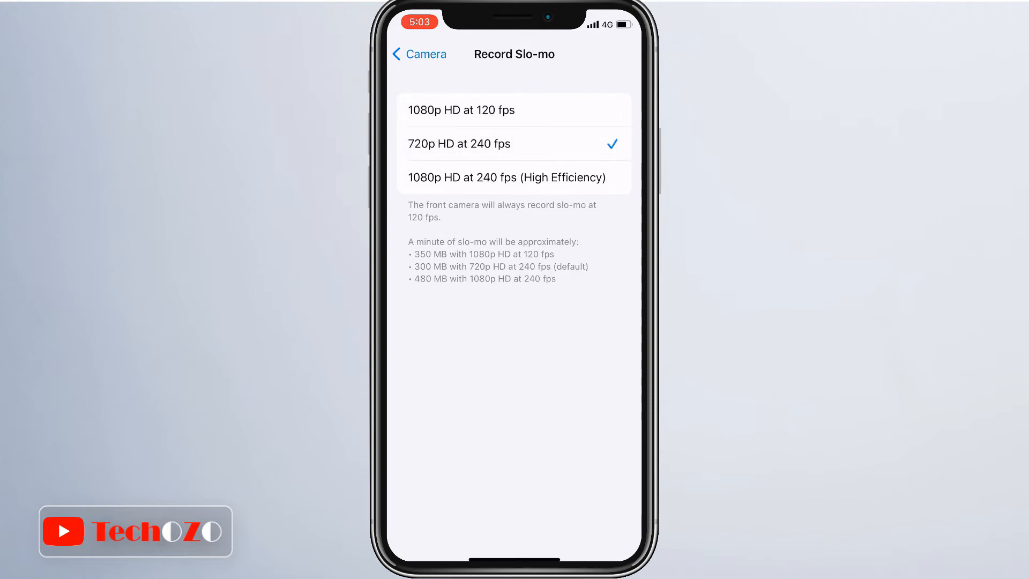
click(505, 176)
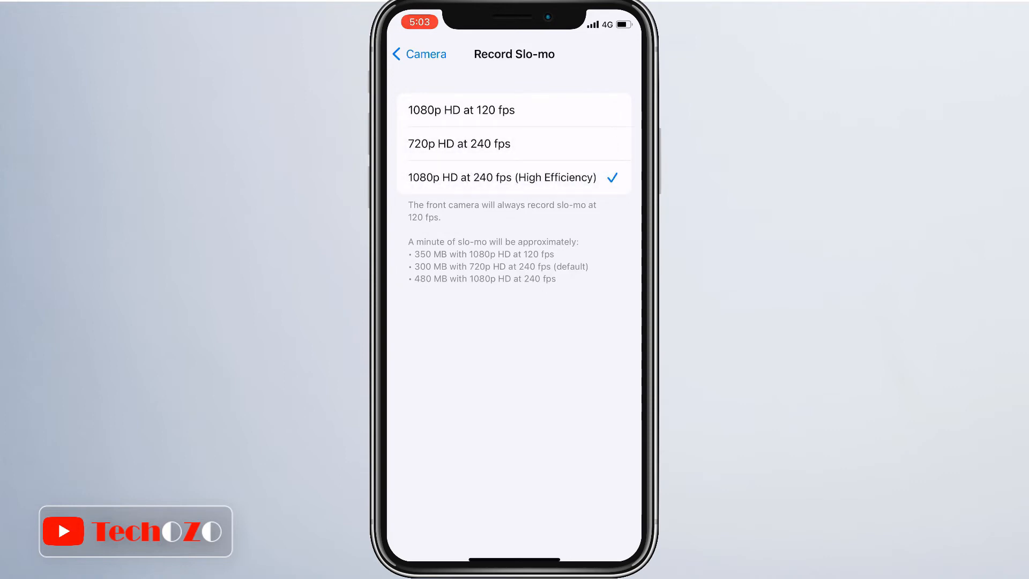
click(461, 109)
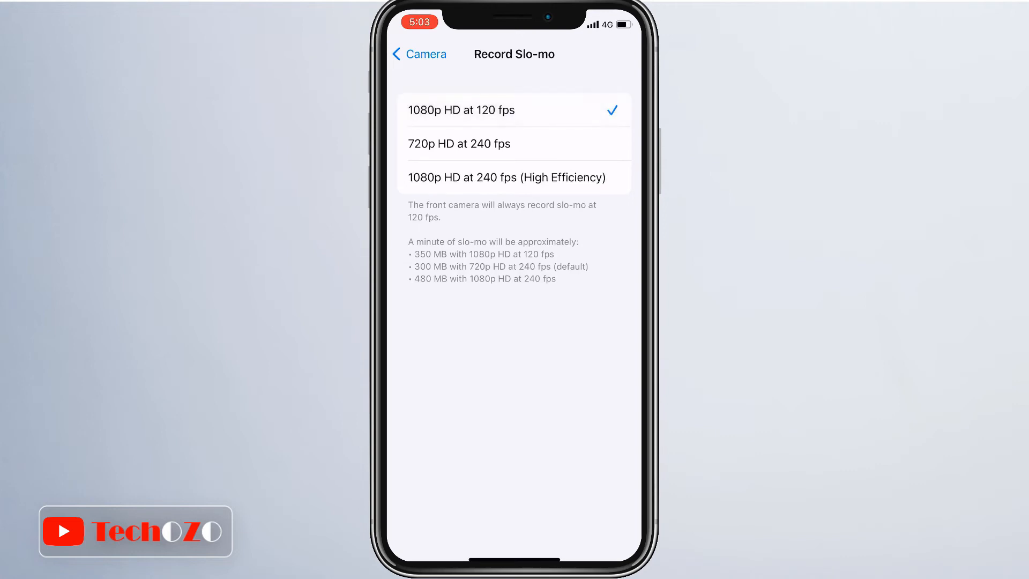
click(418, 54)
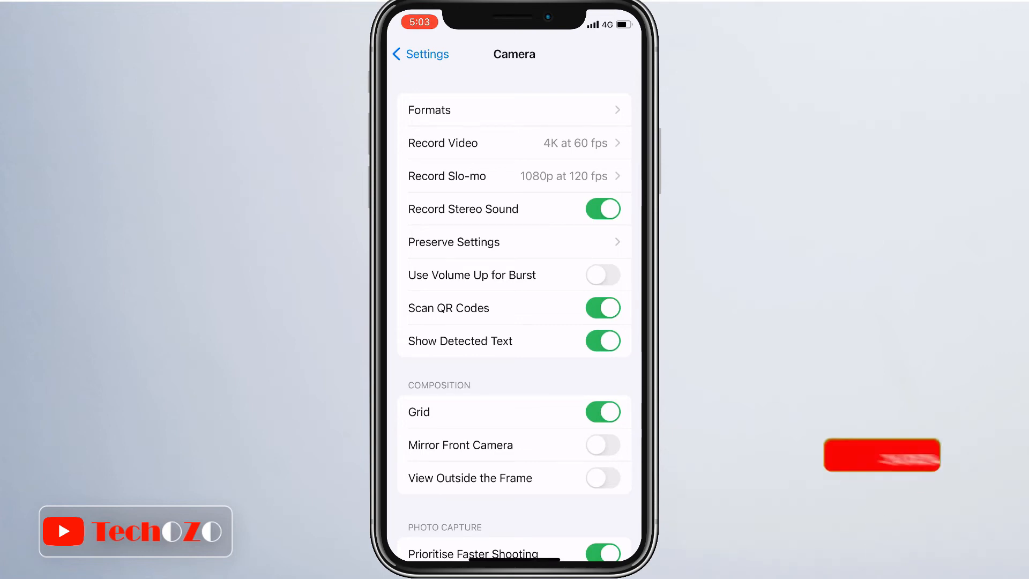
Switch the Camera Mode toggle under Preserve Settings back off.
click(453, 241)
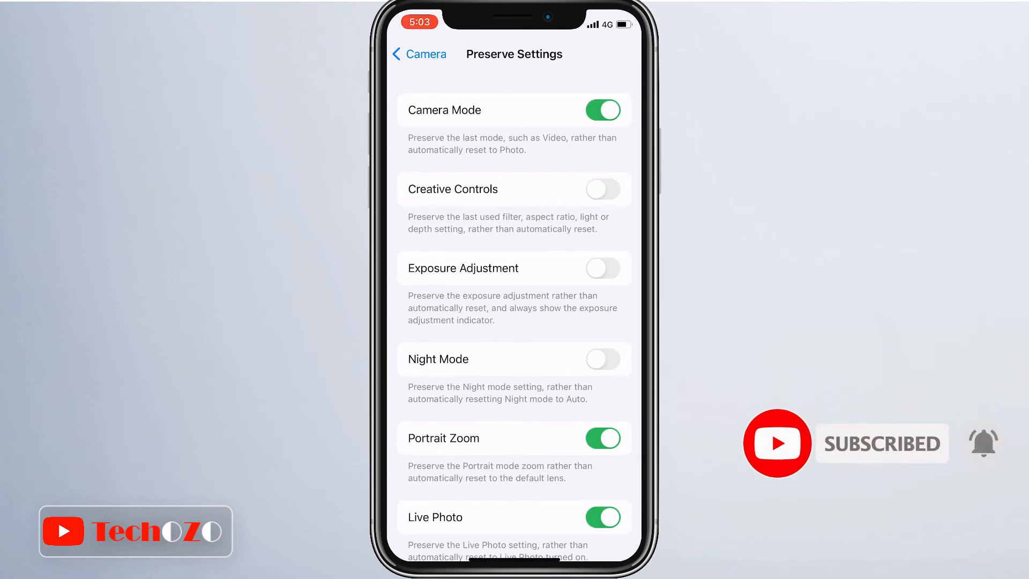
click(601, 110)
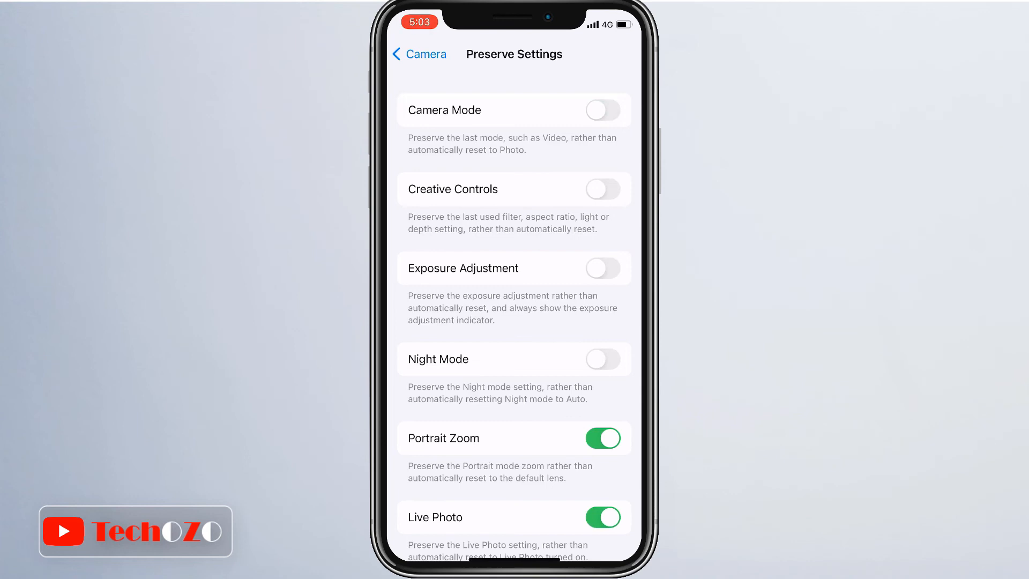
click(601, 110)
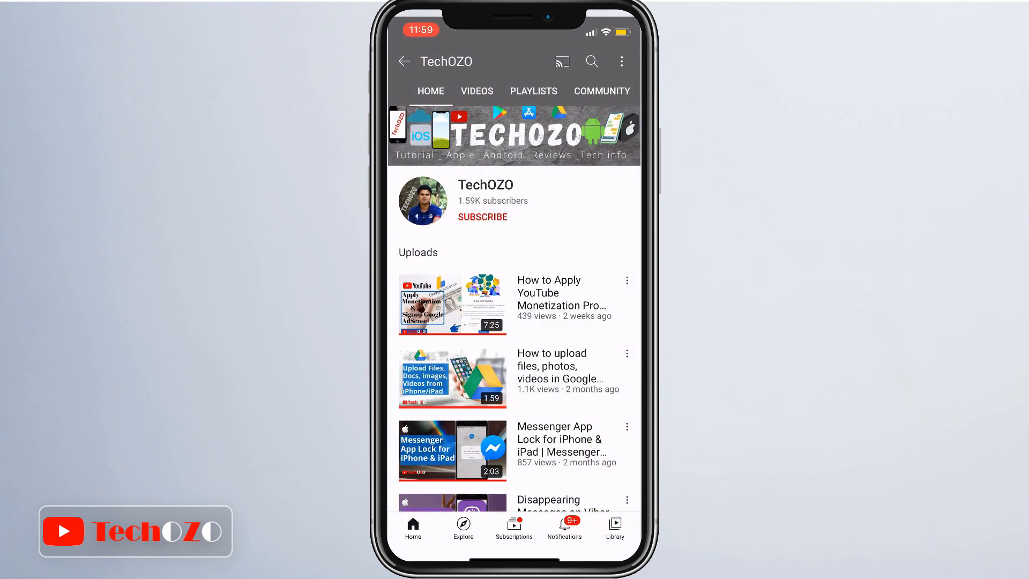
Subscribe to TechOZO and set its notifications to All.
click(481, 217)
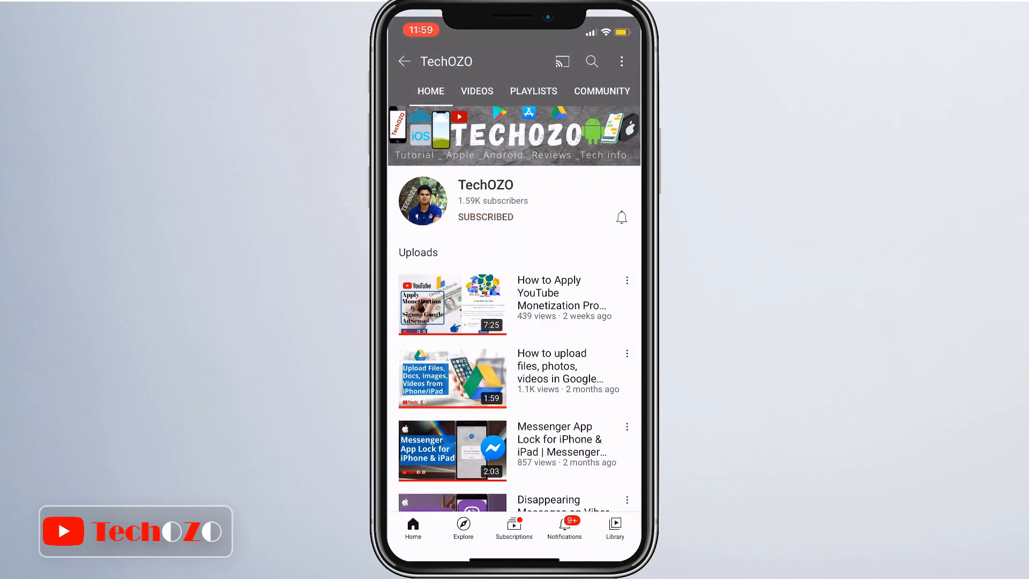
click(620, 217)
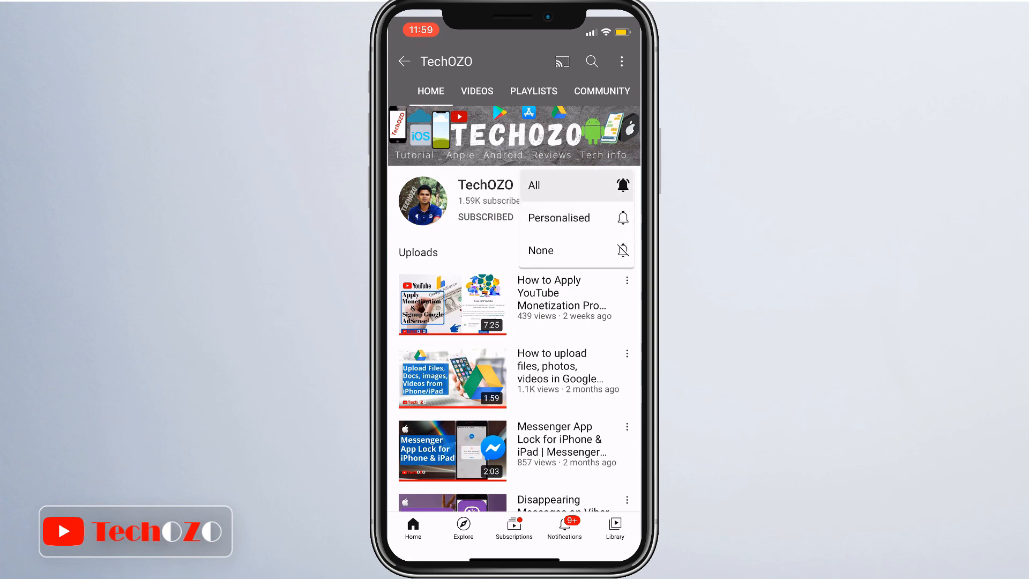
click(533, 185)
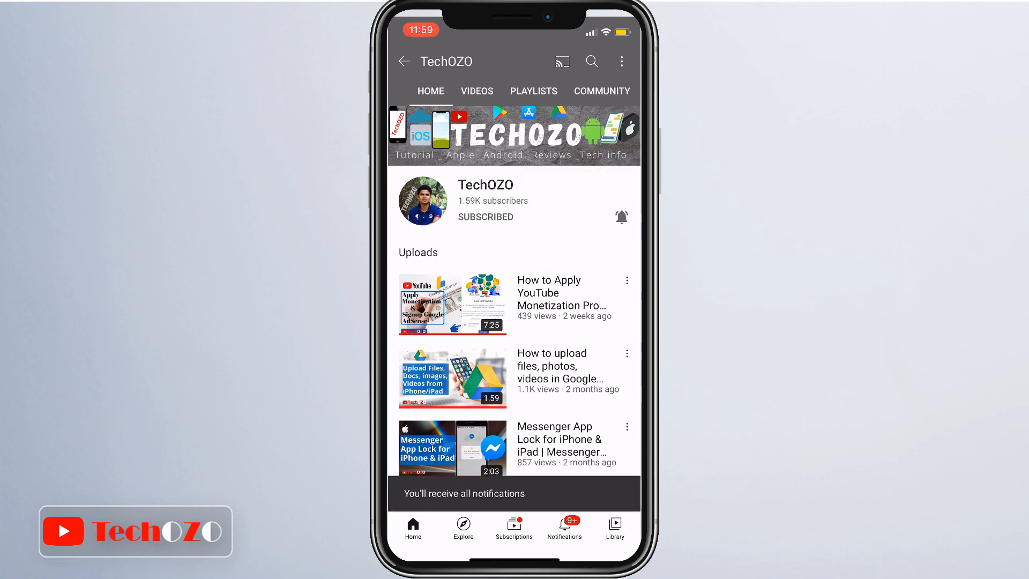